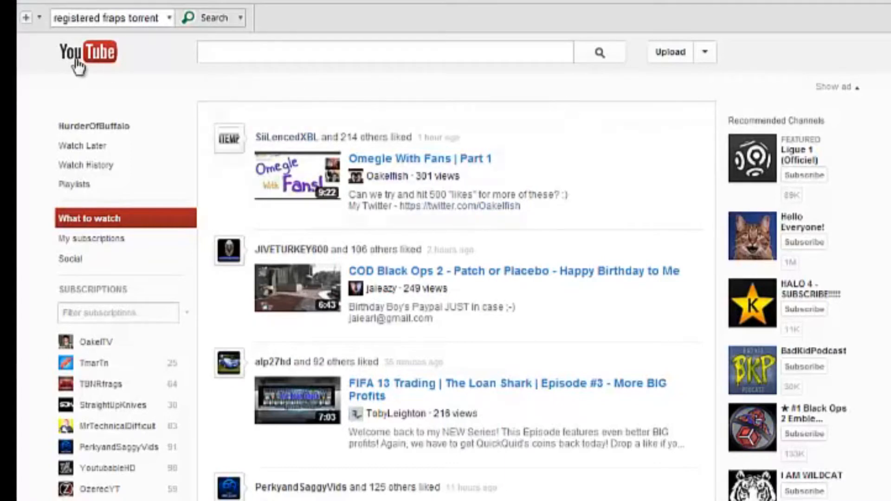
mouse_move(80, 66)
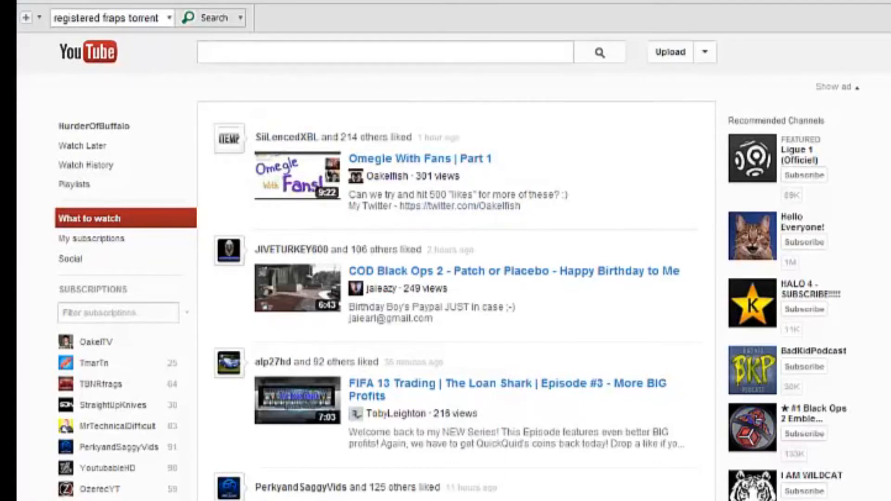
mouse_move(278, 249)
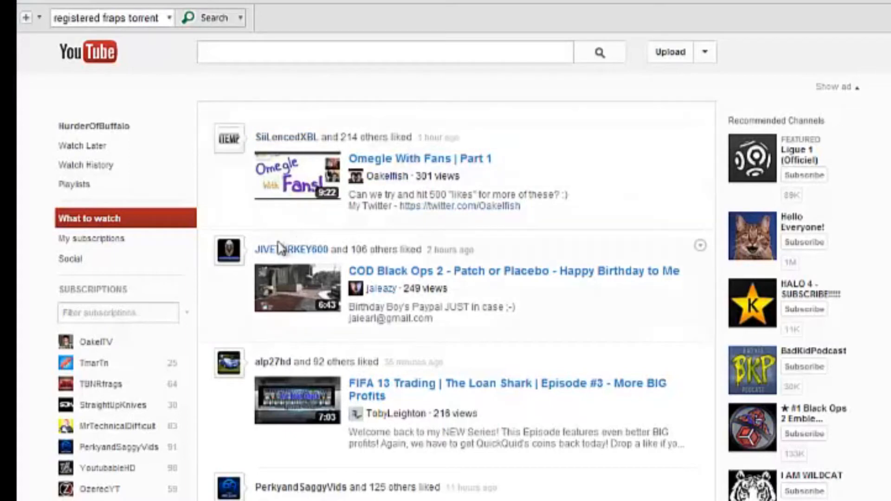
mouse_move(310, 177)
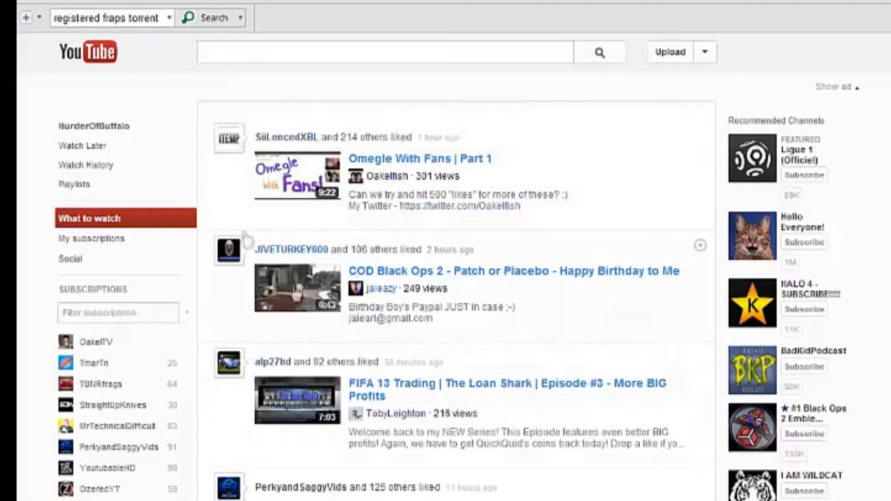
mouse_move(304, 156)
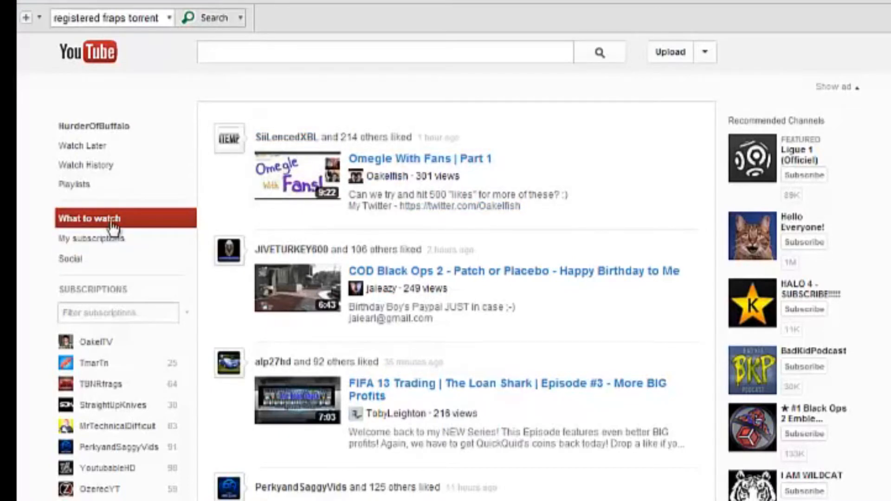
mouse_move(92, 238)
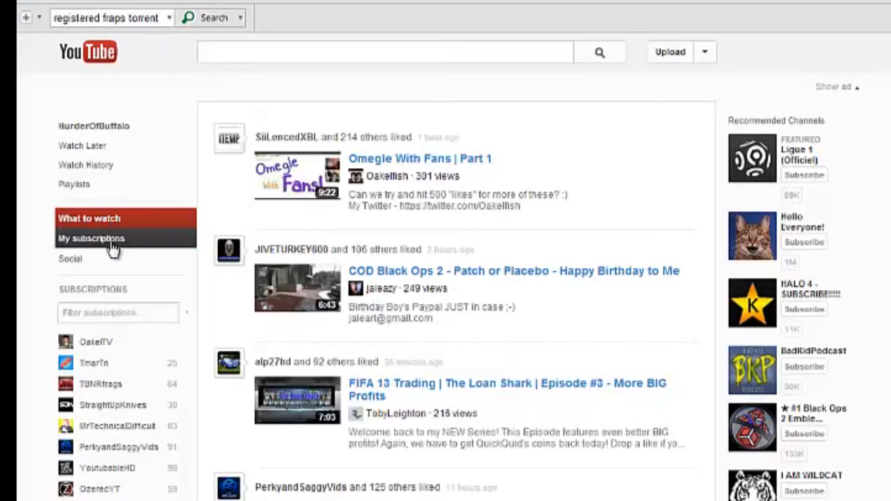
mouse_move(91, 238)
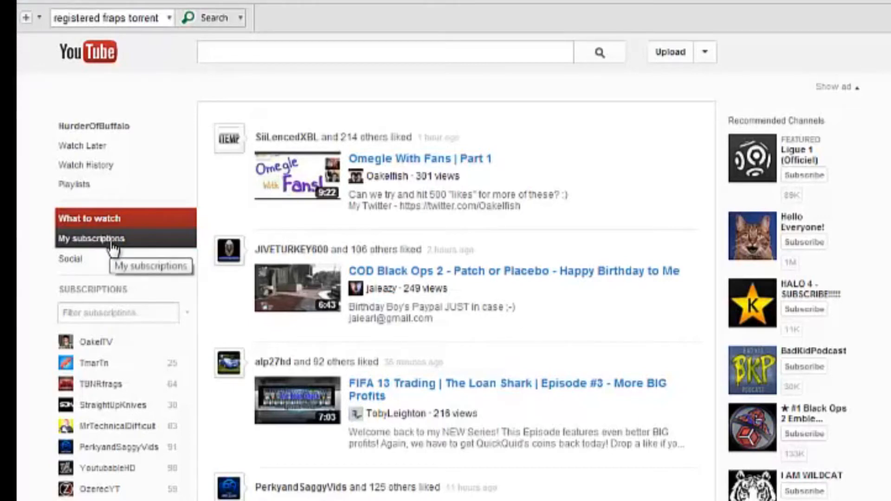
Step: Open My subscriptions to show the All activity feed from subscribed channels
click(91, 238)
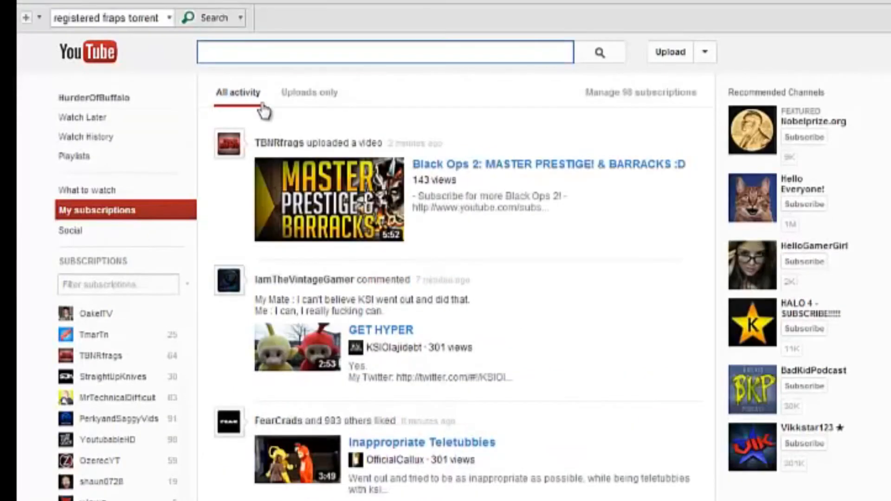
mouse_move(400, 128)
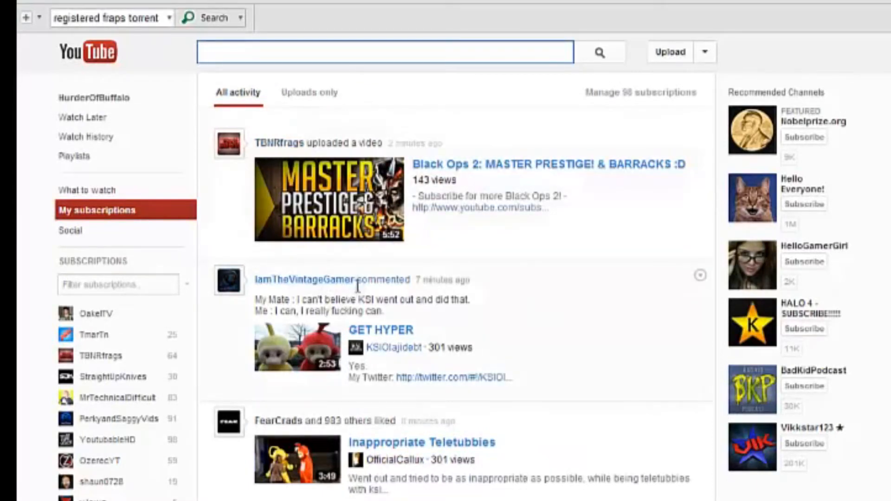
mouse_move(327, 415)
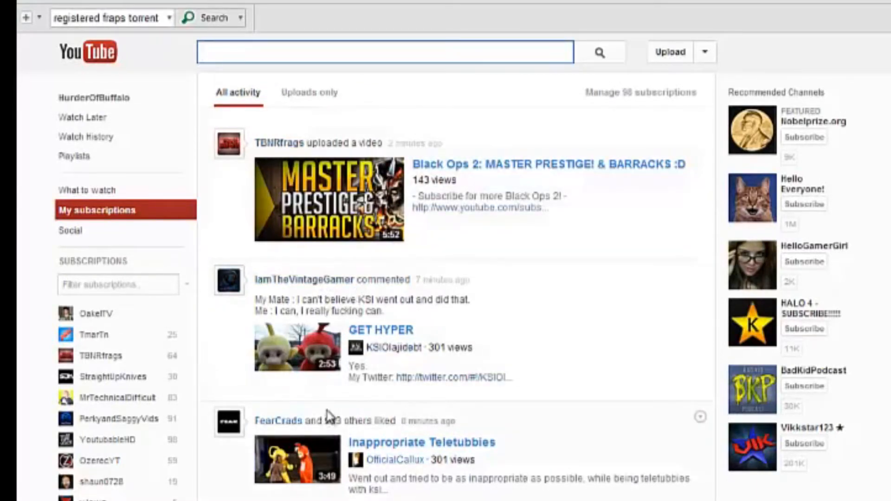
mouse_move(283, 144)
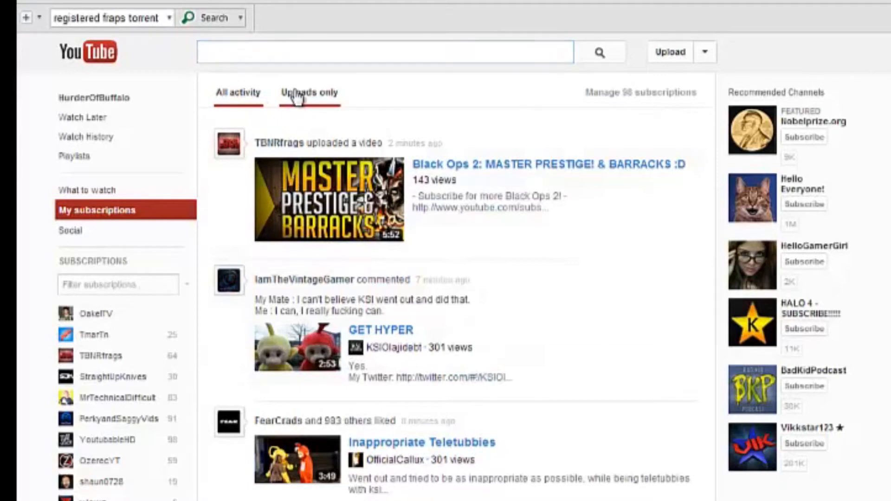
Step: Filter the subscriptions feed to Uploads only and scroll through the new videos
click(309, 92)
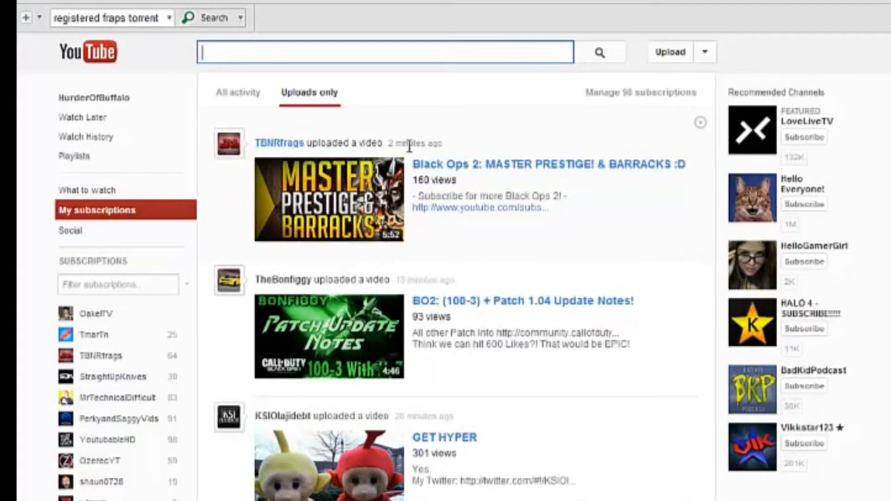
mouse_move(413, 284)
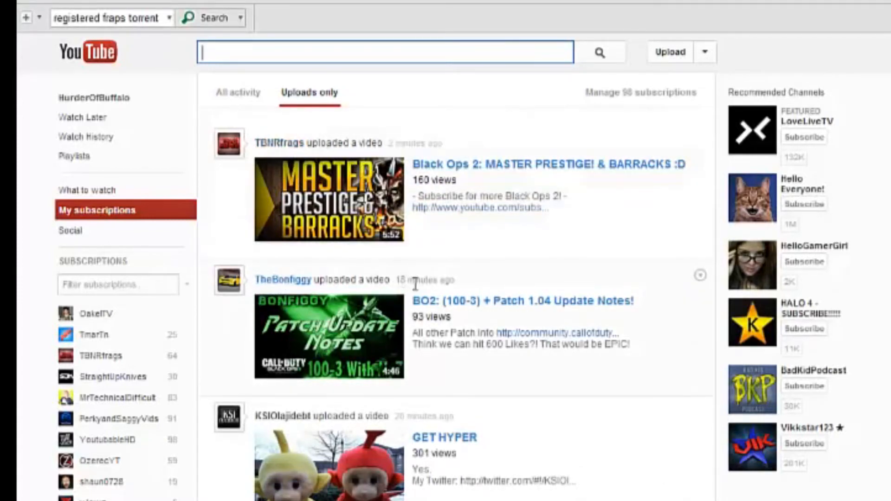
scroll(down, 3)
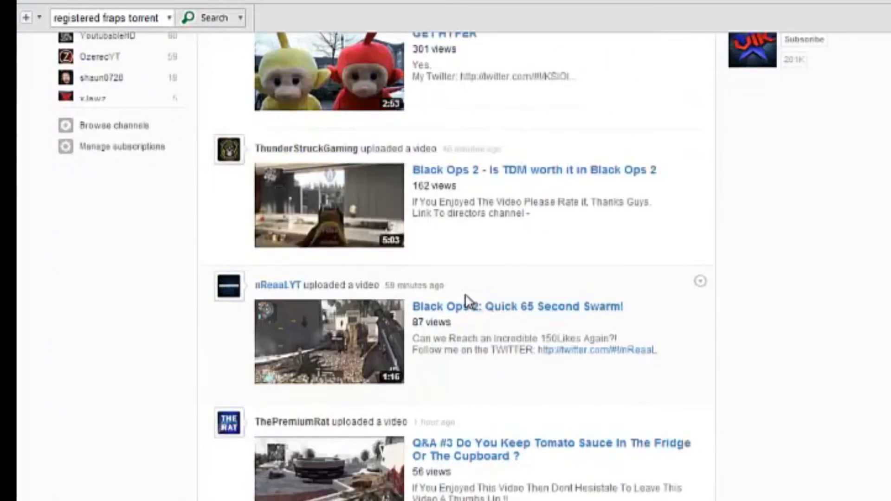
scroll(down, 3)
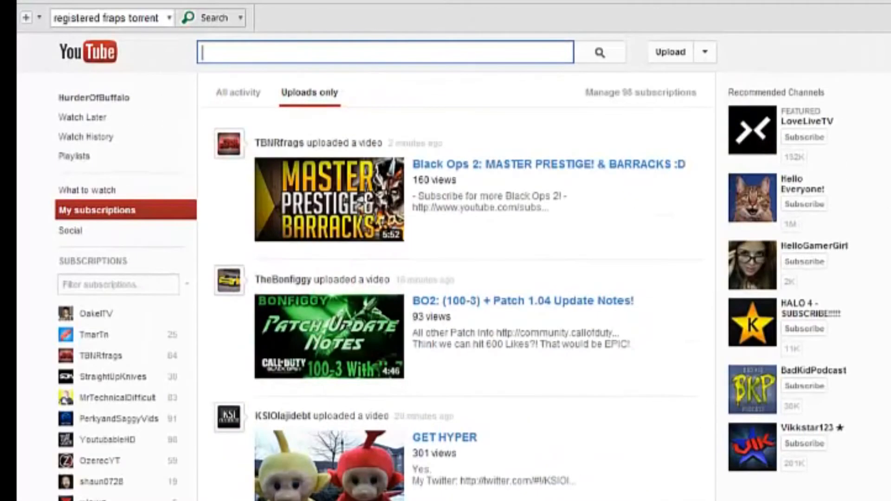
mouse_move(96, 213)
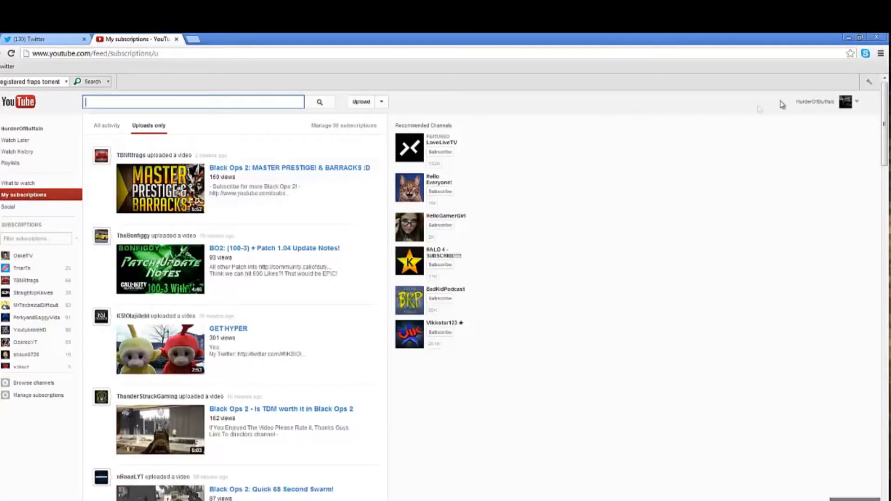
mouse_move(858, 107)
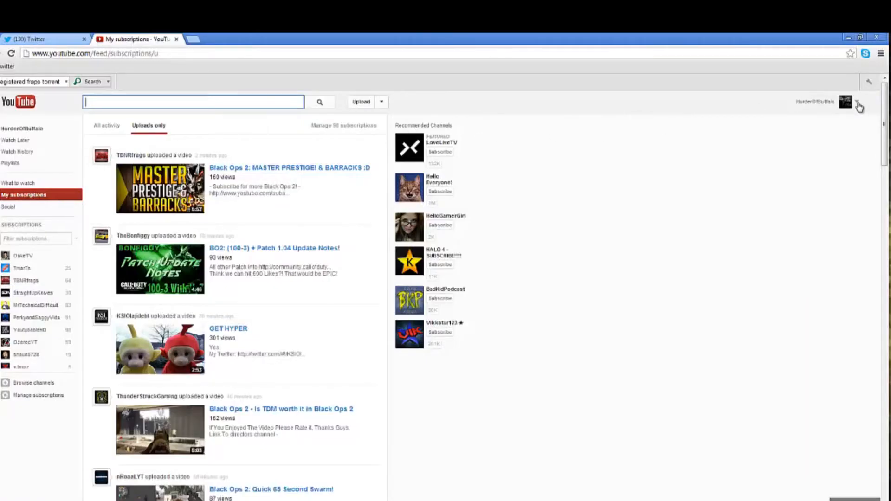
Step: Expand the account menu beside the account name at the top right
click(859, 102)
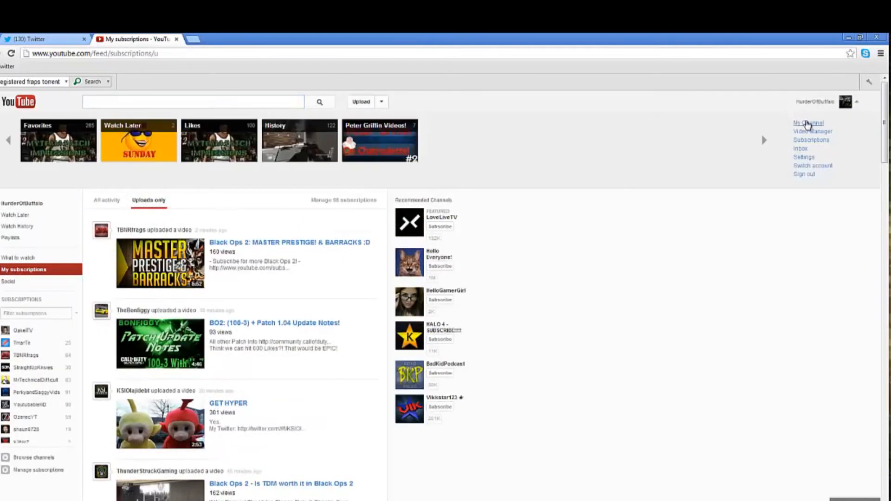
mouse_move(806, 148)
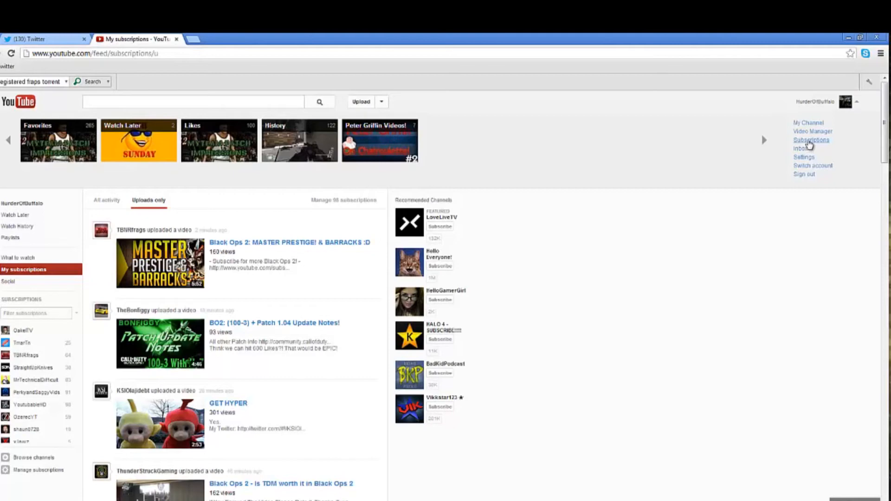
Step: Open Subscriptions from the account menu and scroll through the New Videos grid
click(811, 140)
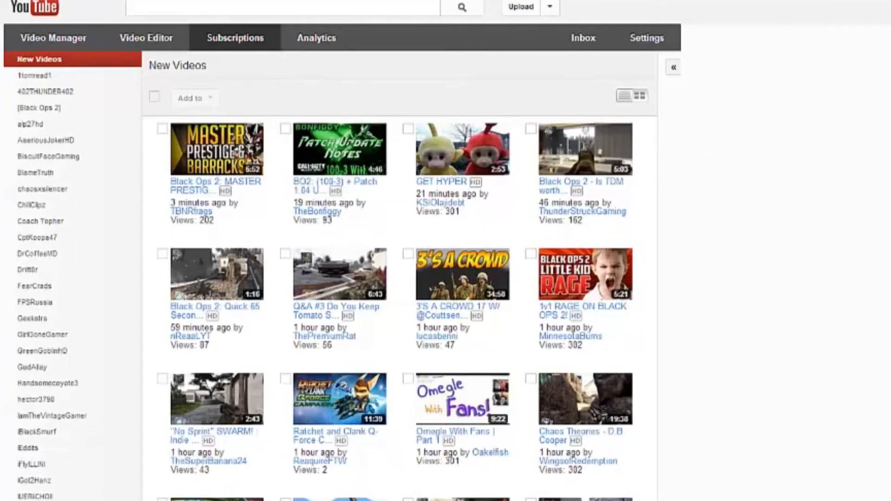
scroll(down, 3)
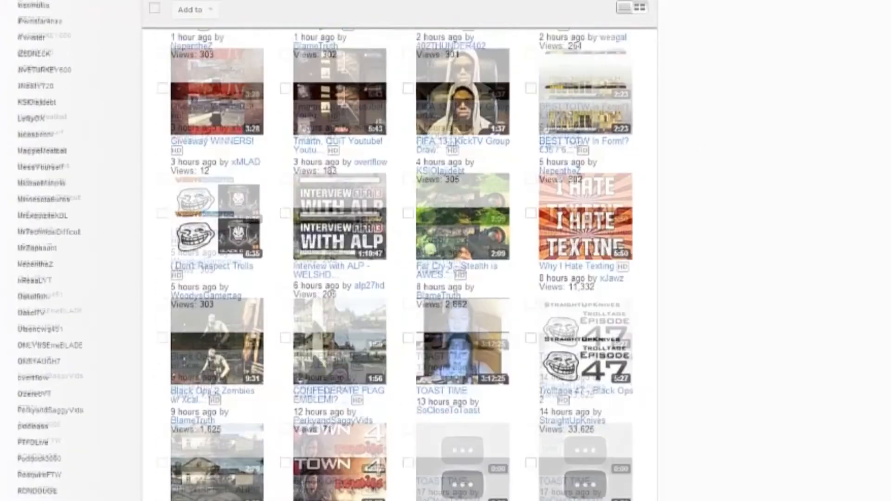
scroll(down, 3)
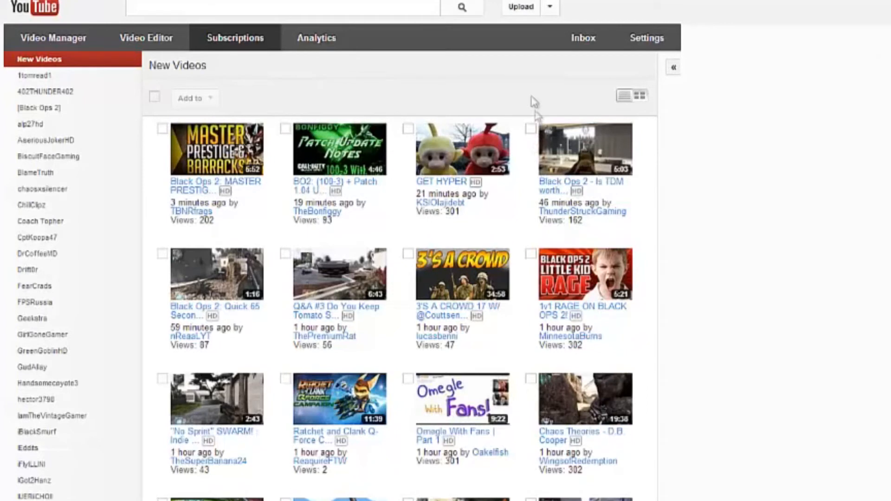
mouse_move(446, 136)
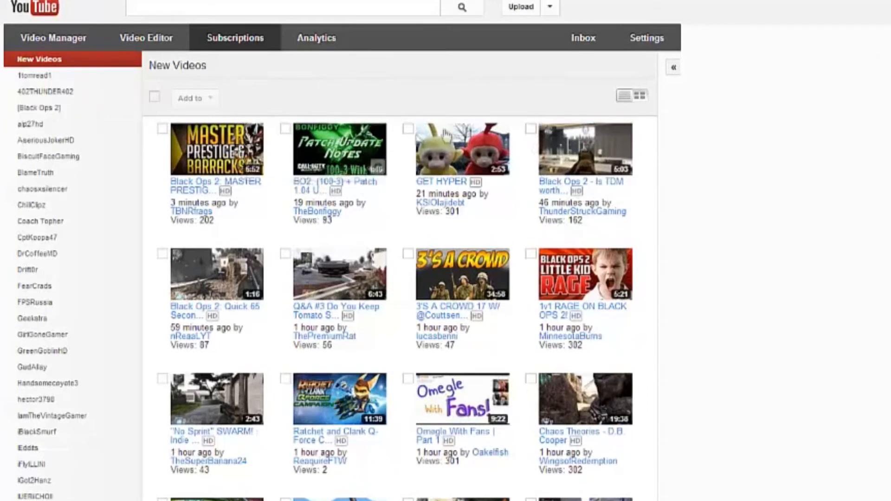
mouse_move(445, 134)
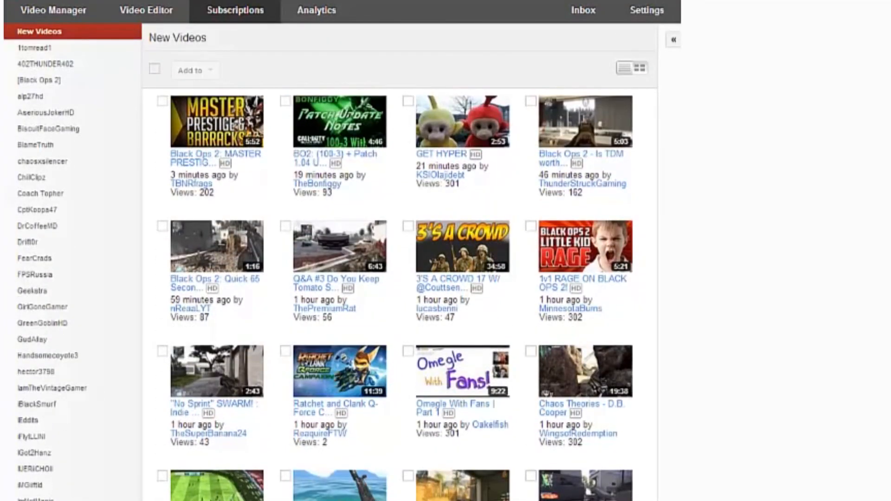
scroll(down, 3)
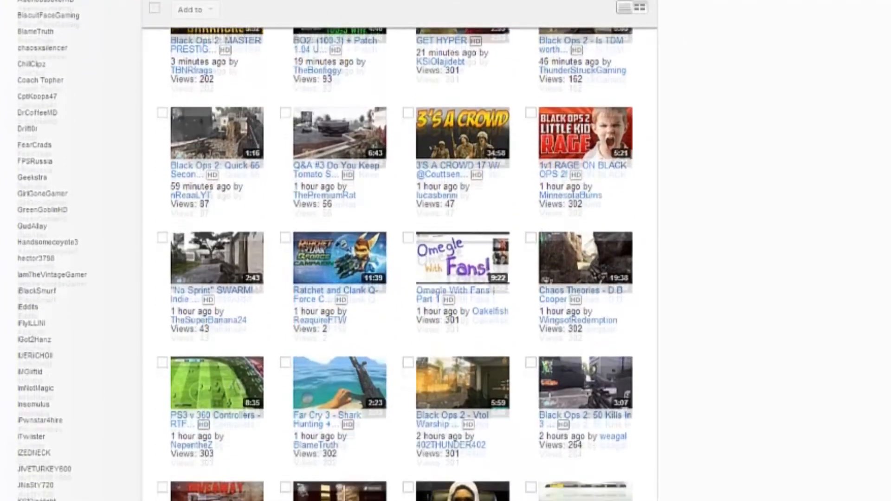
scroll(up, 3)
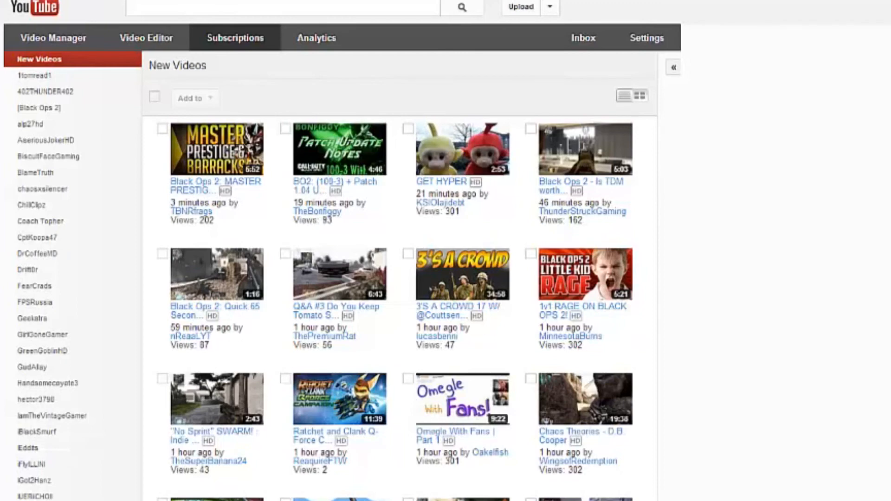
scroll(down, 3)
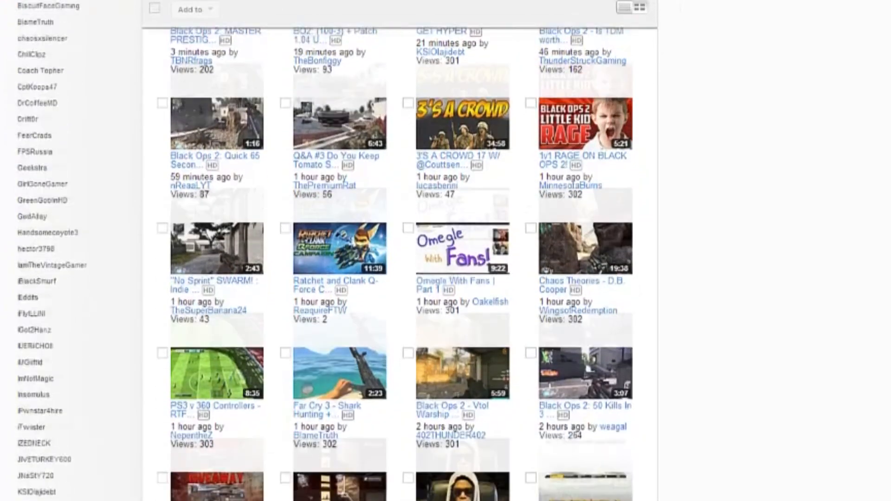
scroll(up, 3)
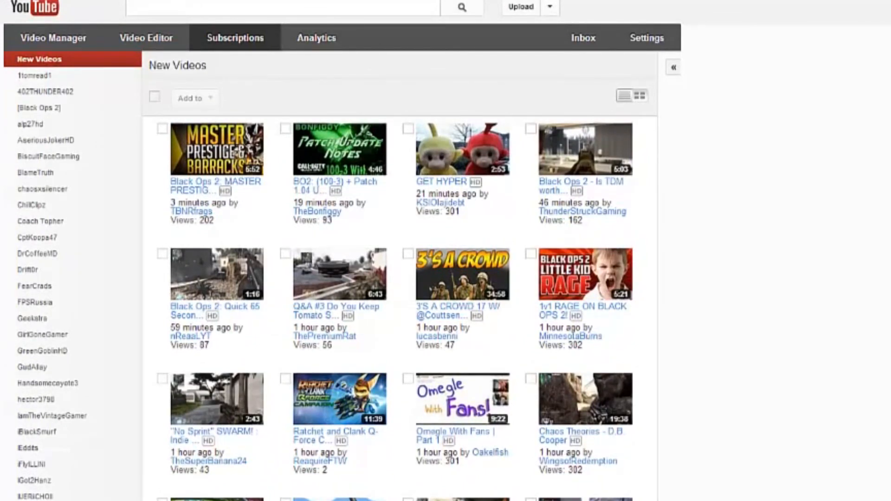
mouse_move(464, 46)
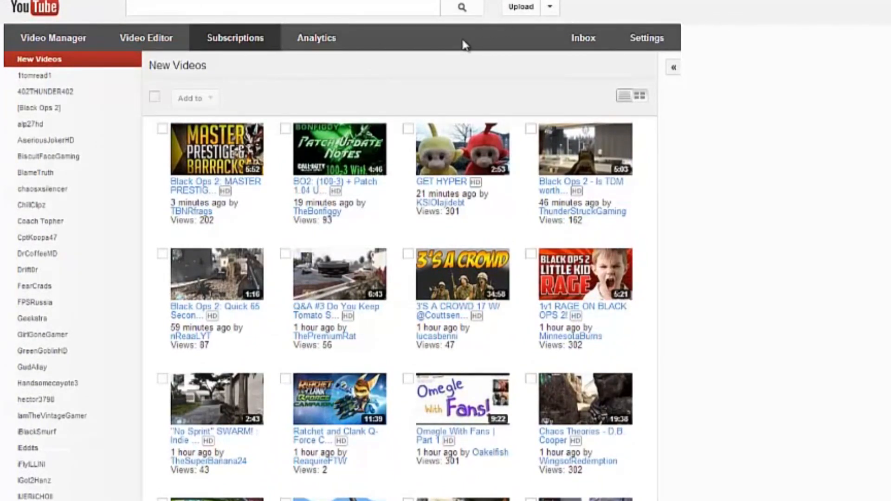